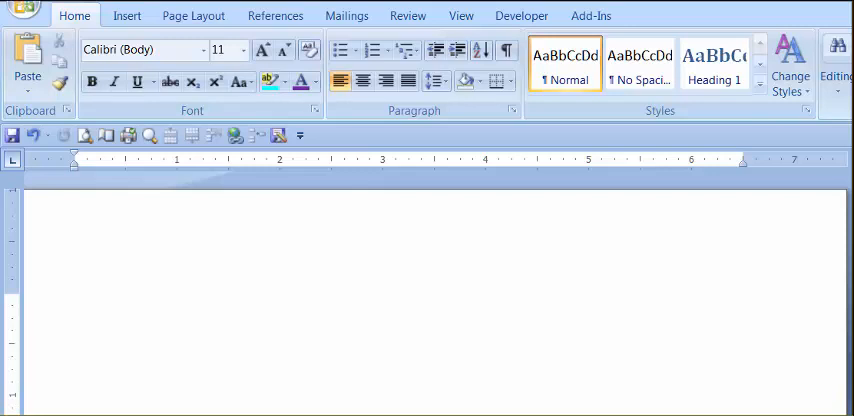
pyautogui.moveTo(192, 277)
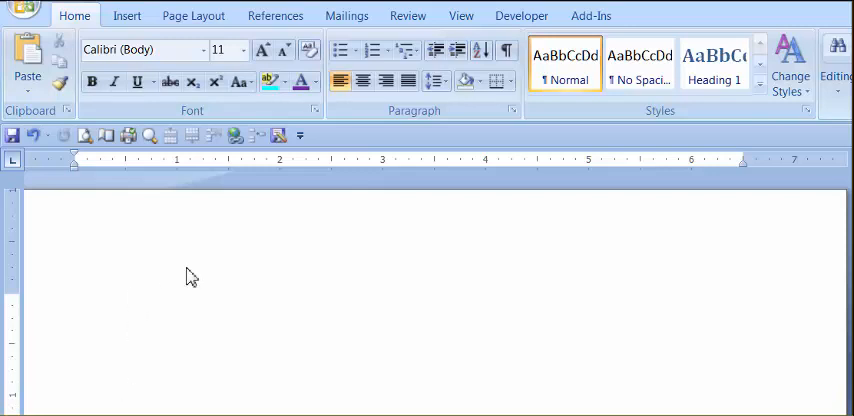
pyautogui.moveTo(358, 213)
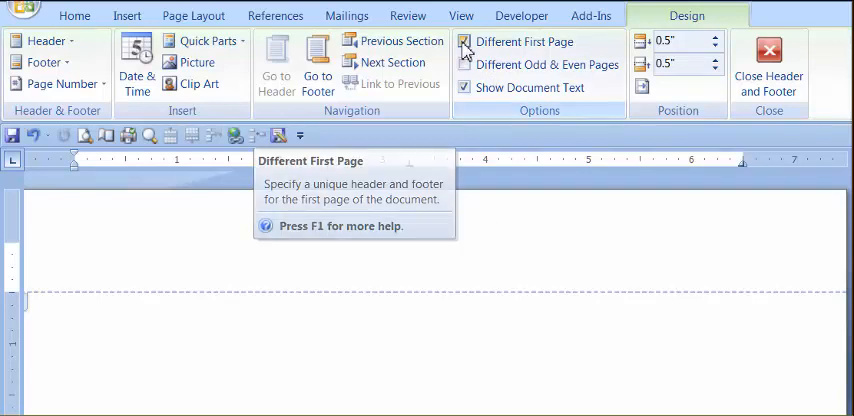
# - Insert a Plain Number 3 page number at the top right of the first-page header
pyautogui.click(464, 42)
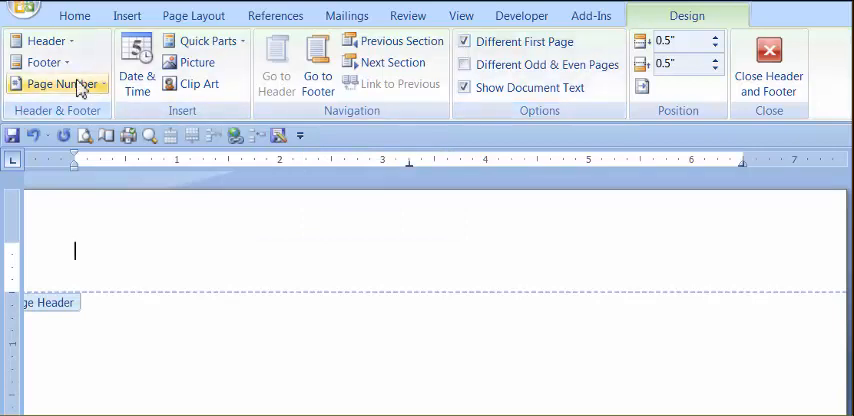
pyautogui.click(57, 84)
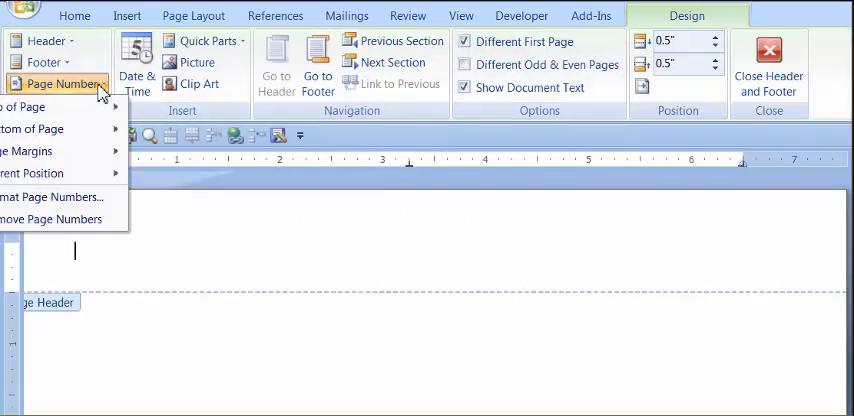
pyautogui.moveTo(70, 107)
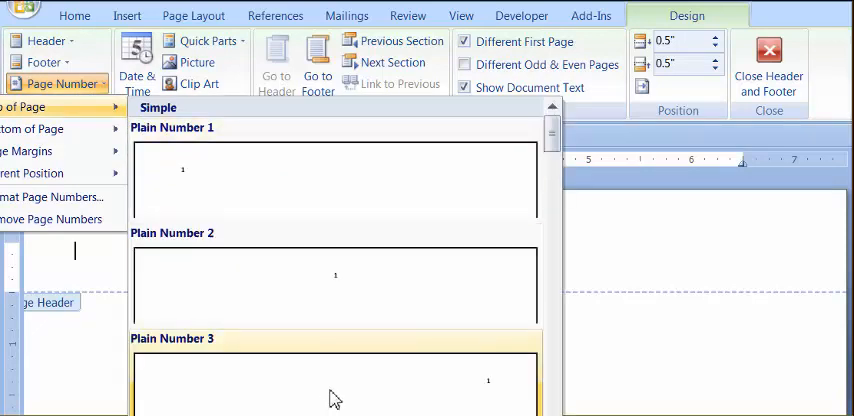
pyautogui.click(335, 390)
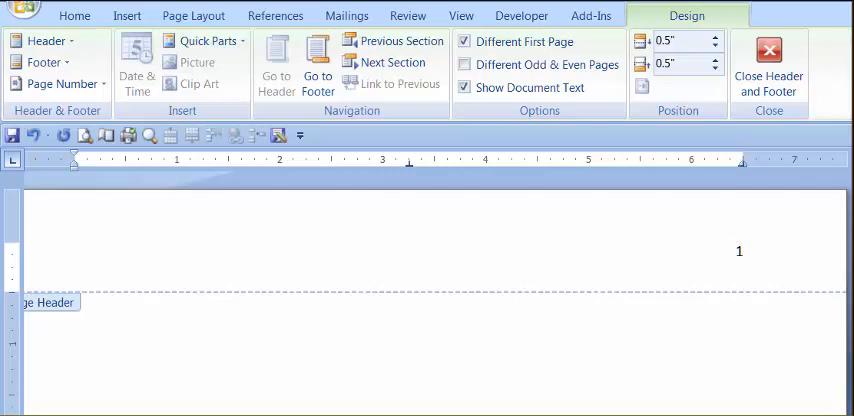
# - Type 'Running head: SCHOOL VIOLENCE' to the left of the header page number
pyautogui.write('Running head')
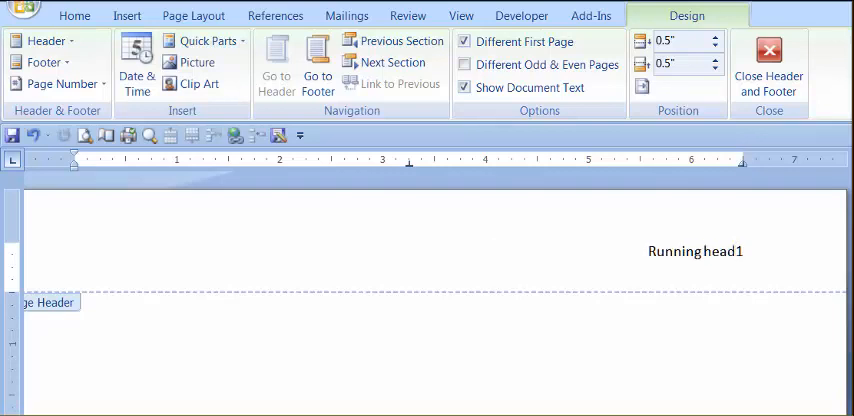
pyautogui.write(':')
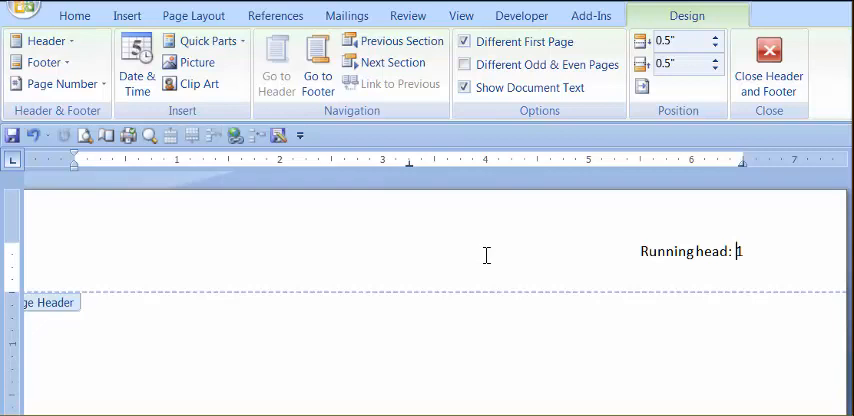
pyautogui.write('SCHOOL1')
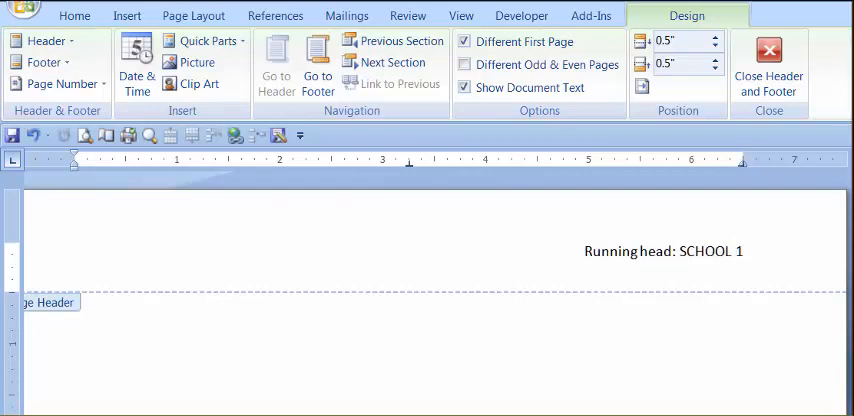
pyautogui.write('VIOLENCE')
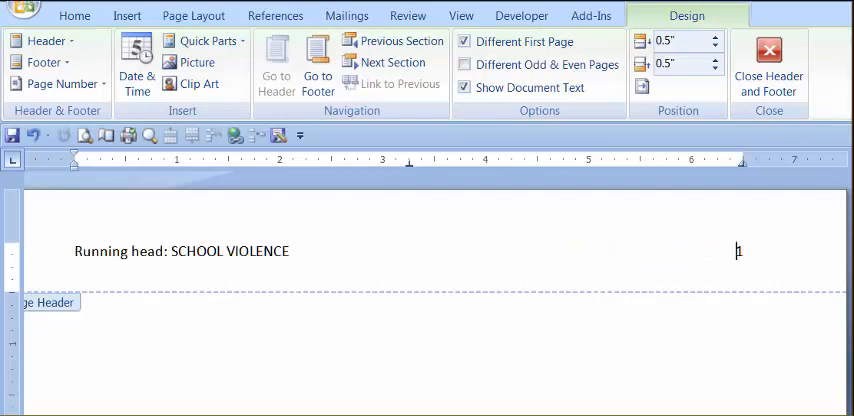
pyautogui.moveTo(458, 380)
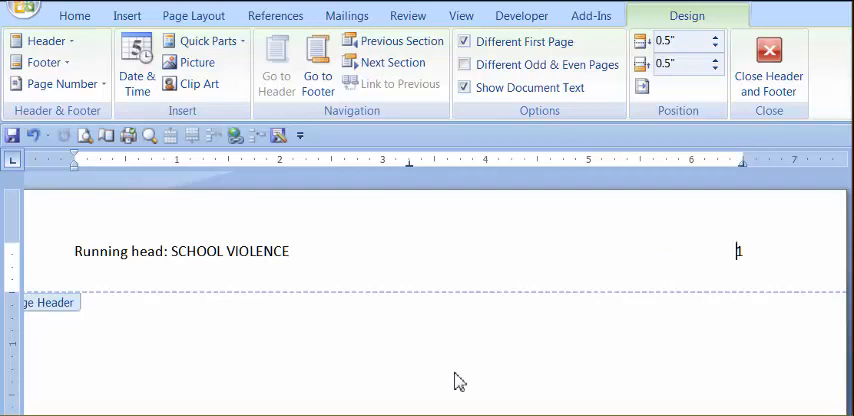
# - Close the first-page header and scroll to page 2's blank header
pyautogui.click(768, 60)
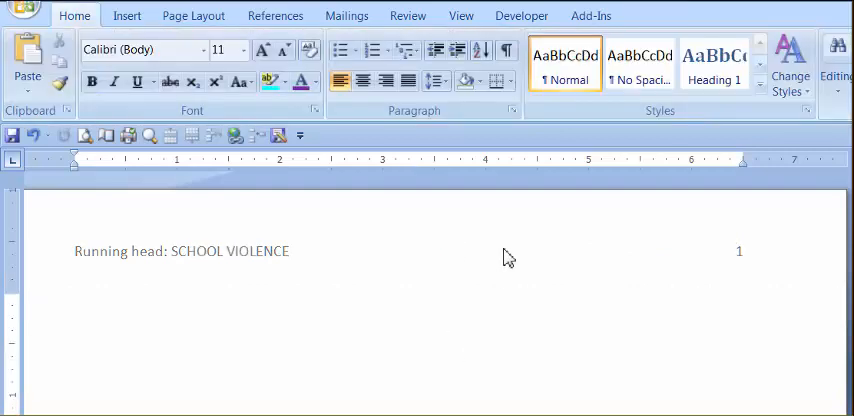
pyautogui.moveTo(527, 296)
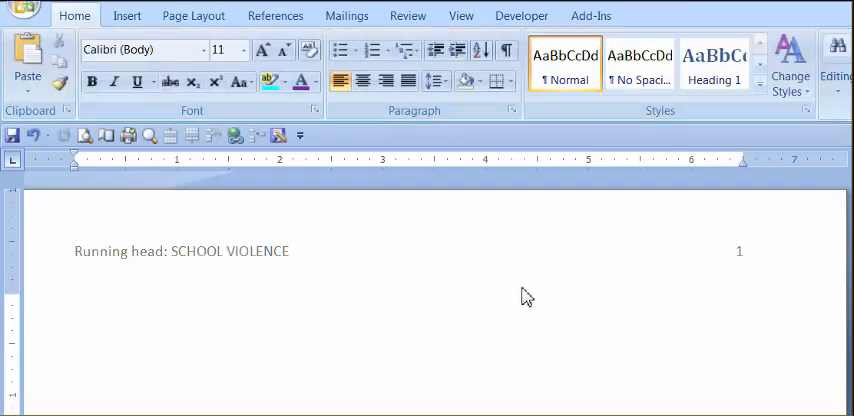
pyautogui.scroll(-3)
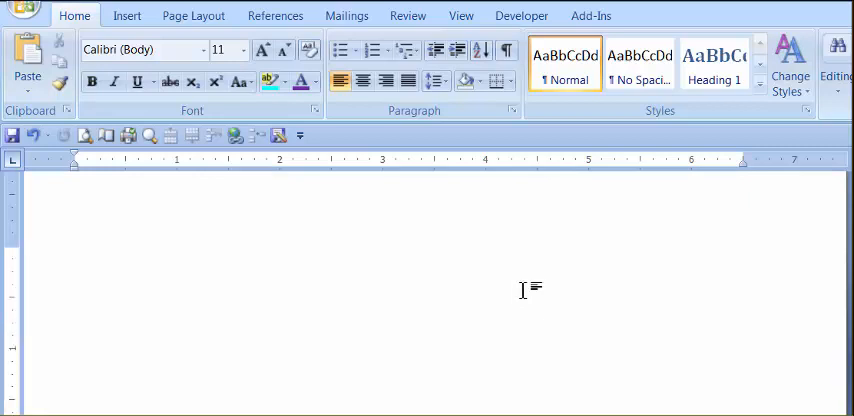
pyautogui.click(75, 180)
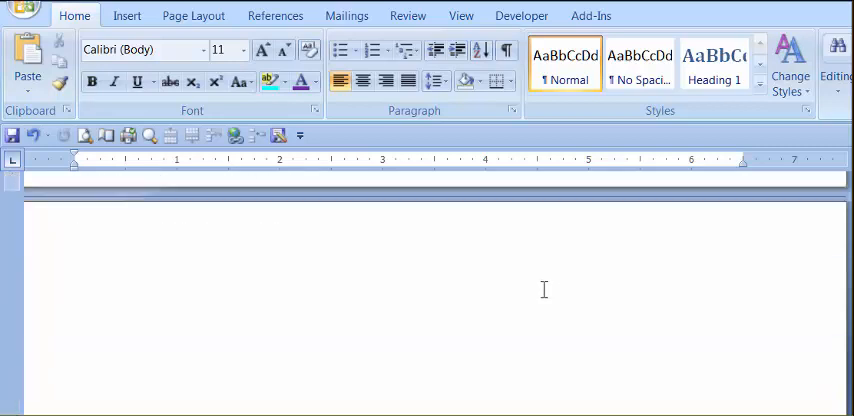
pyautogui.scroll(-3)
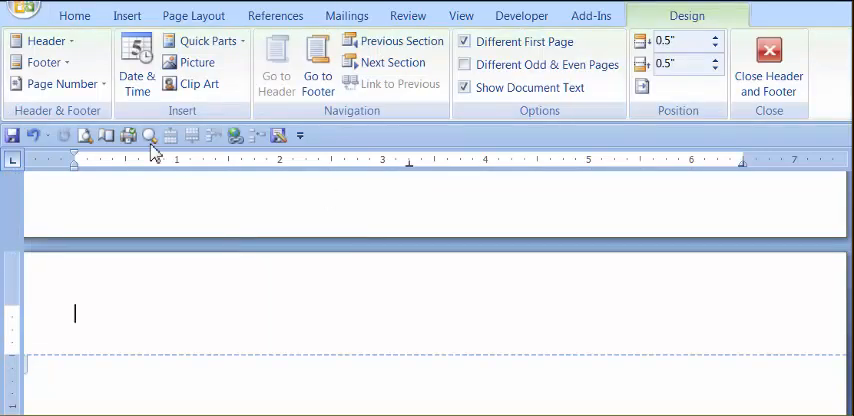
# - Browse the Top of Page number styles for page two's header
pyautogui.click(56, 83)
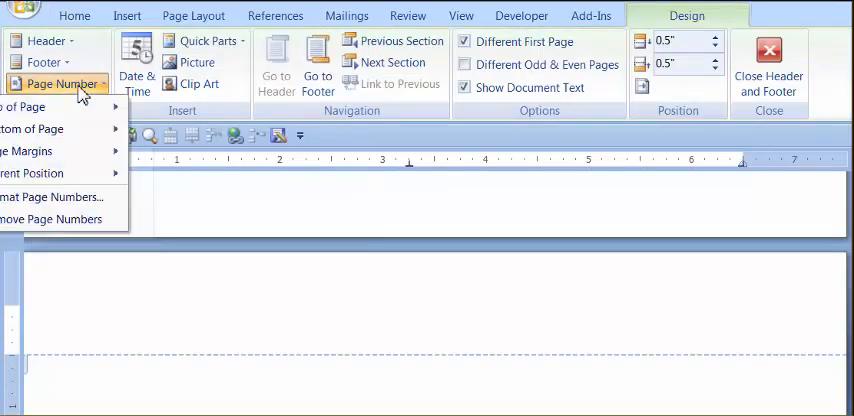
pyautogui.click(20, 106)
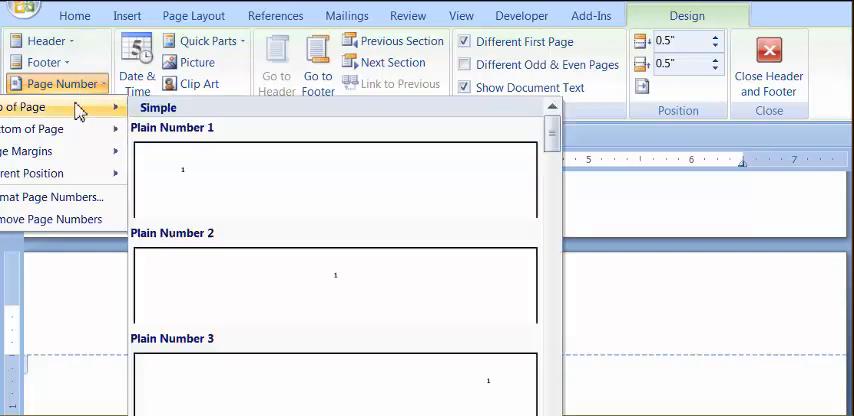
pyautogui.moveTo(320, 383)
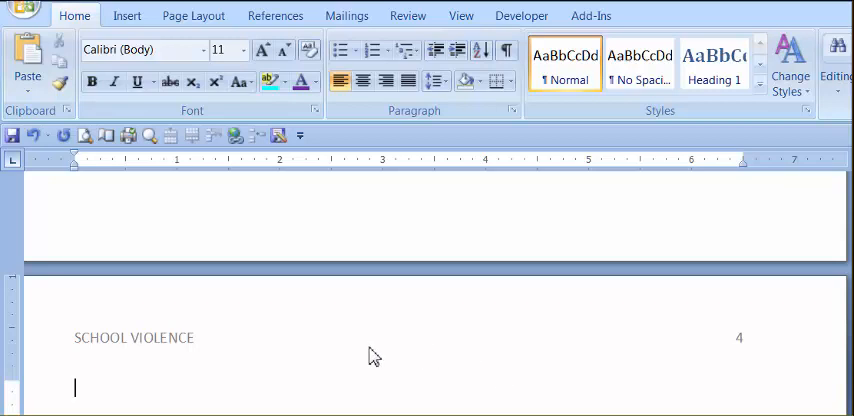
pyautogui.moveTo(334, 371)
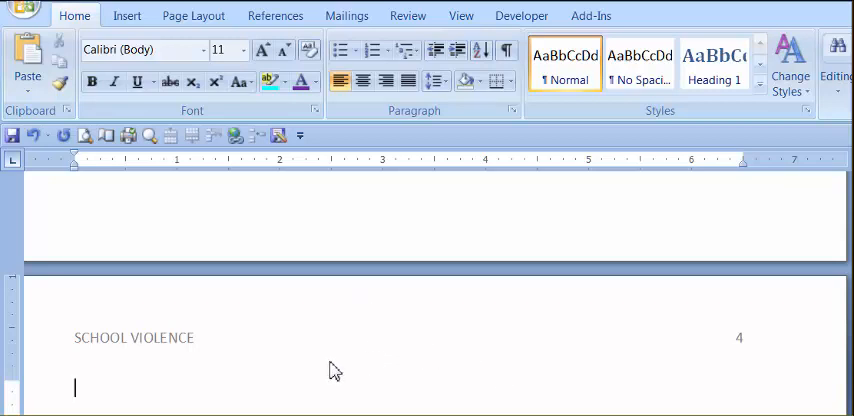